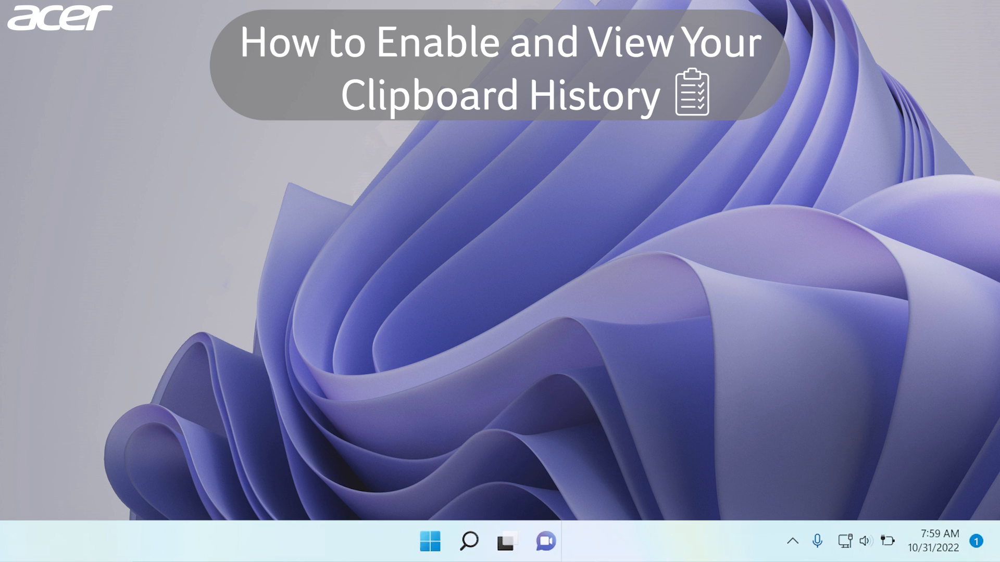
- Open Windows Settings with Win+I and go to the System > Clipboard page
{"action": "key", "text": "win+i"}
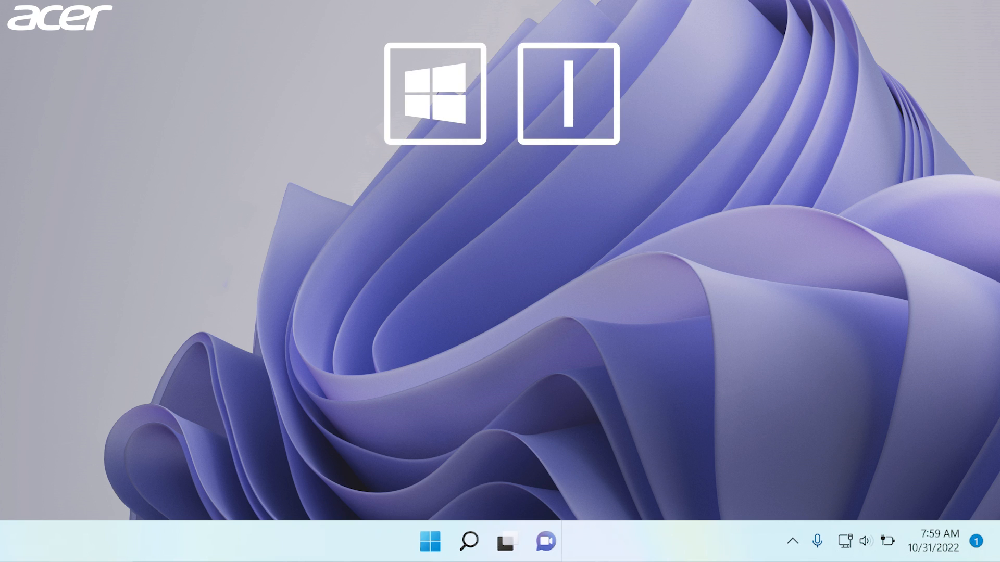
{"action": "key", "text": "win+i"}
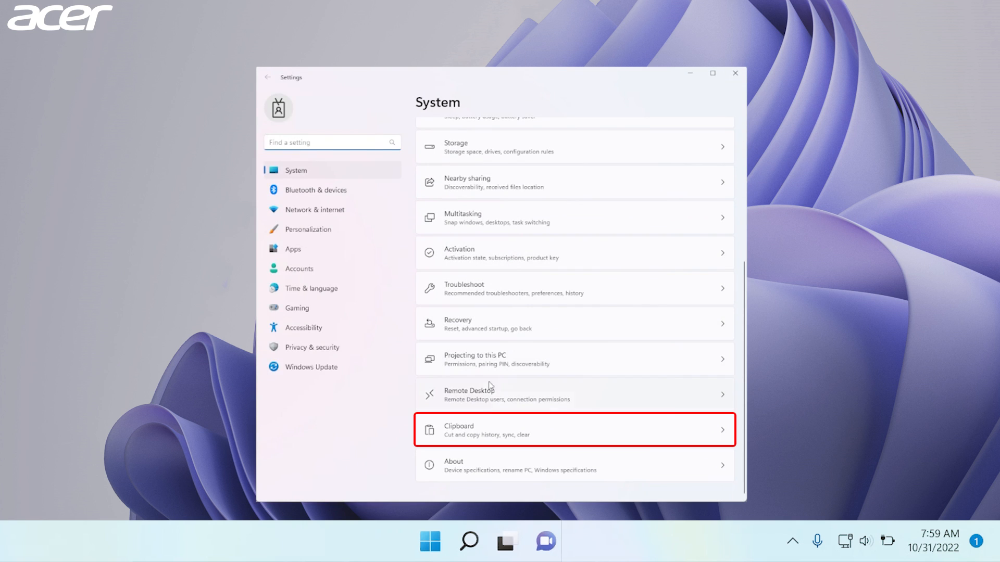
{"action": "left_click", "coordinate": [573, 429]}
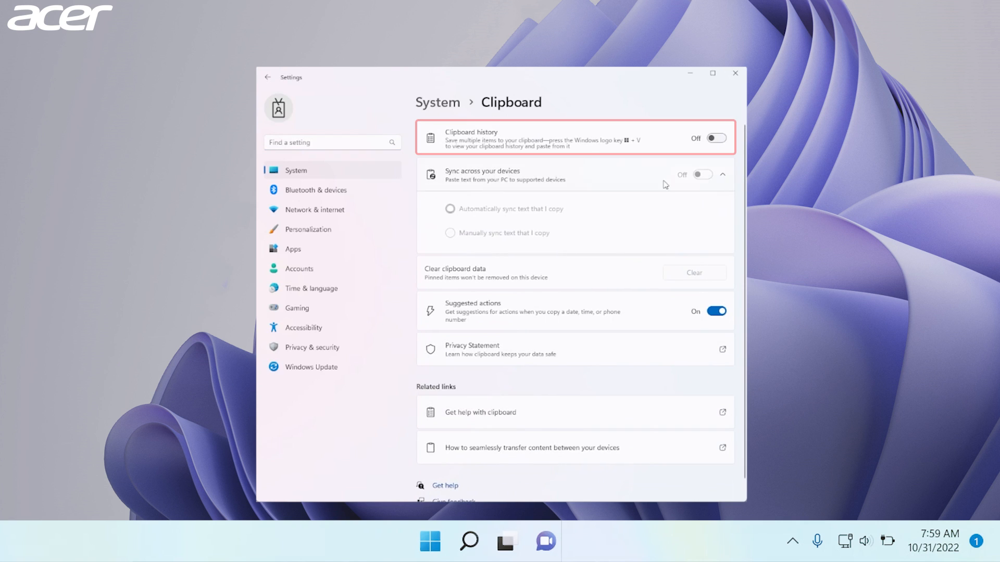
- Switch Clipboard history on and collapse the Sync across your devices section
{"action": "left_click", "coordinate": [716, 138]}
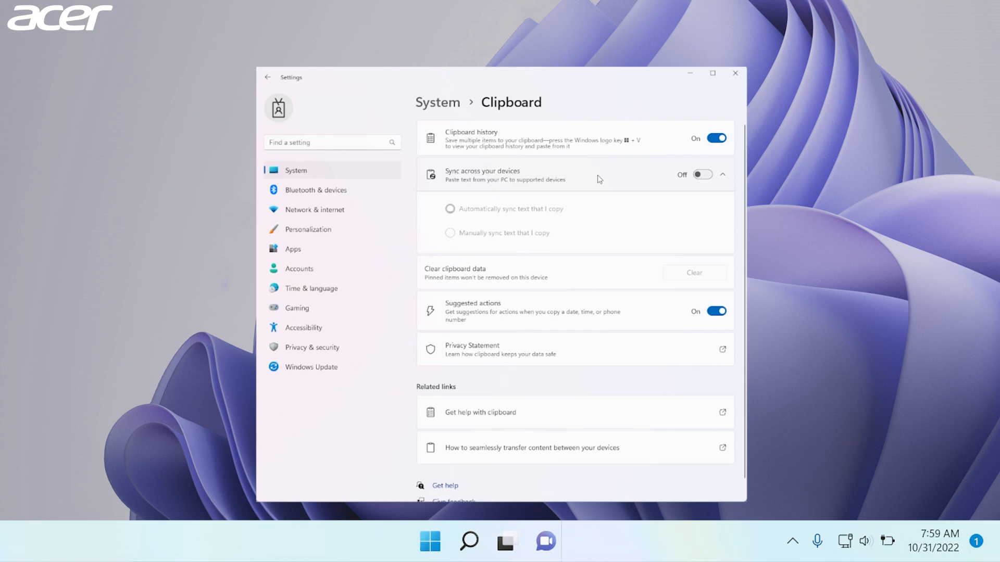
{"action": "mouse_move", "coordinate": [602, 180]}
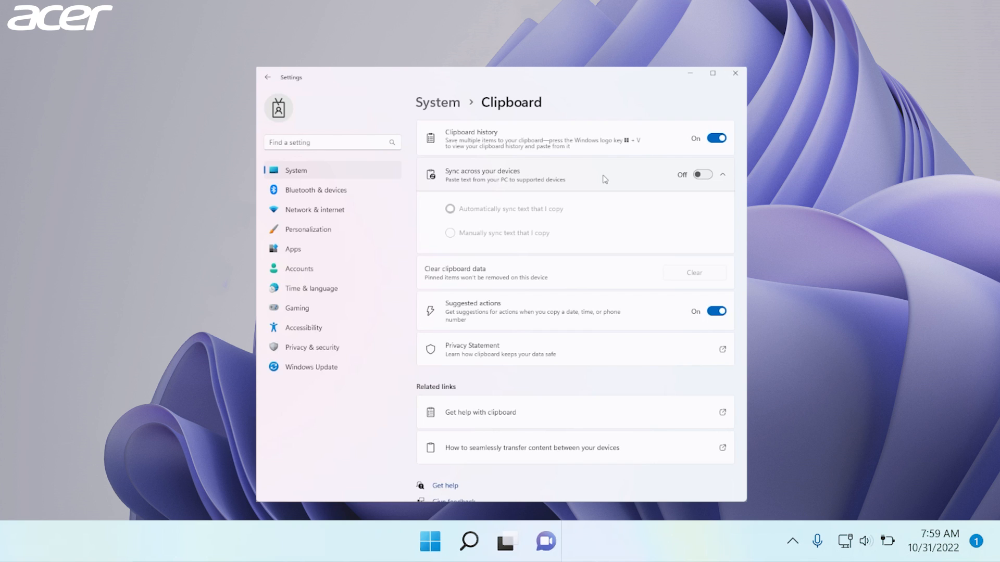
{"action": "left_click", "coordinate": [723, 174]}
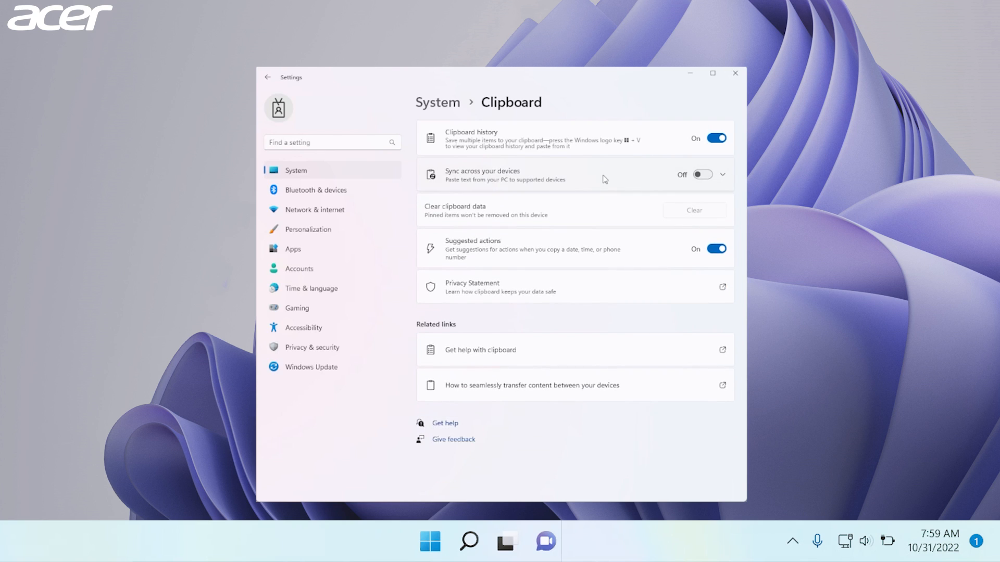
{"action": "mouse_move", "coordinate": [570, 189]}
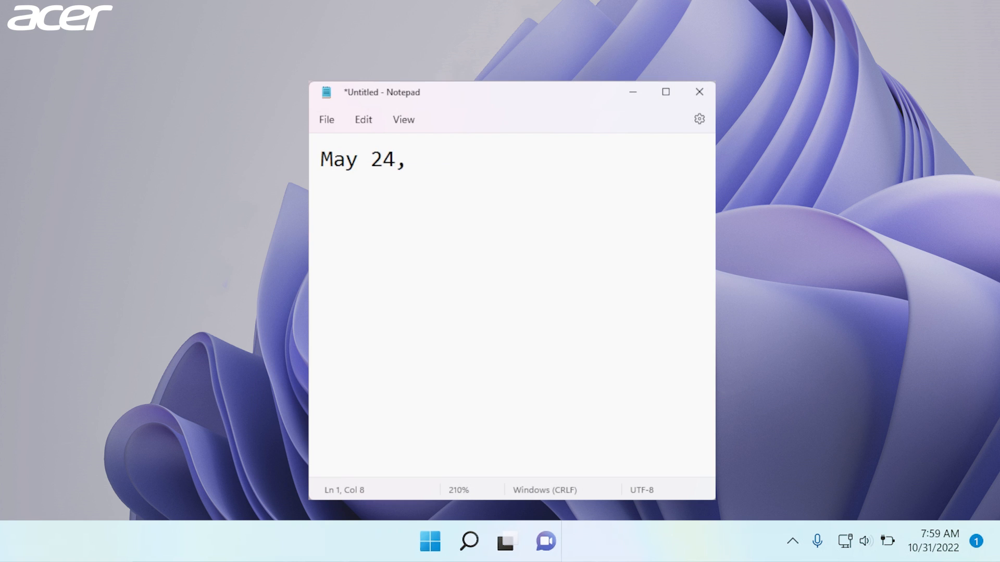
- Copy the typed date from Notepad via the right-click menu
{"action": "right_click", "coordinate": [395, 158]}
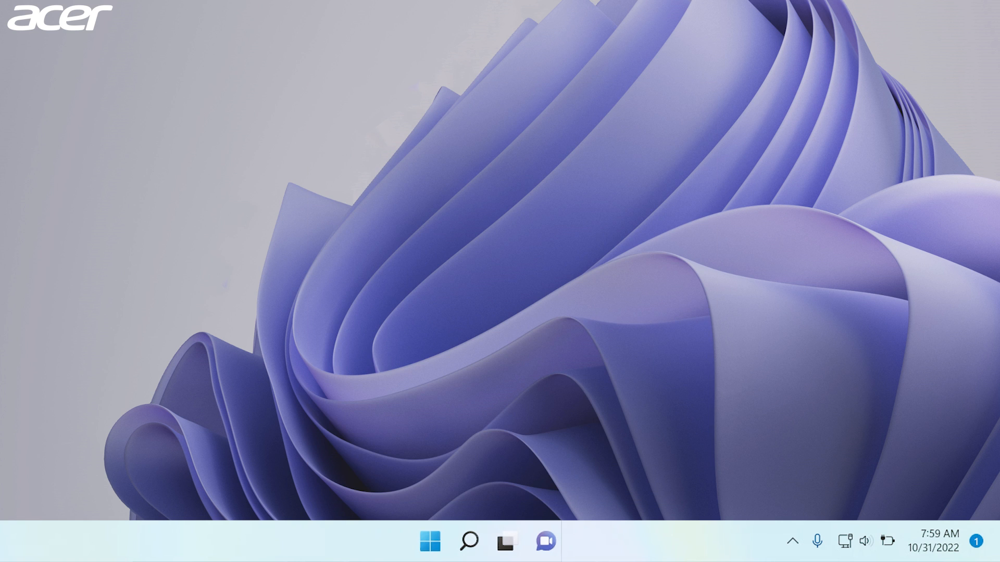
- Open a blank Notepad and show the Win+V panel with the May 24, 2023 entry
{"action": "key", "text": "win+v"}
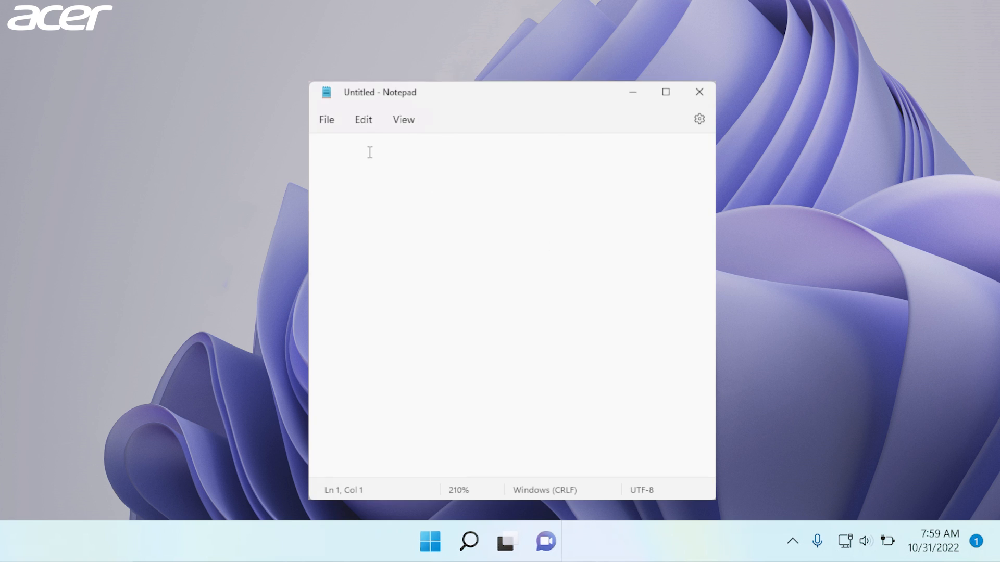
{"action": "key", "text": "Win+v"}
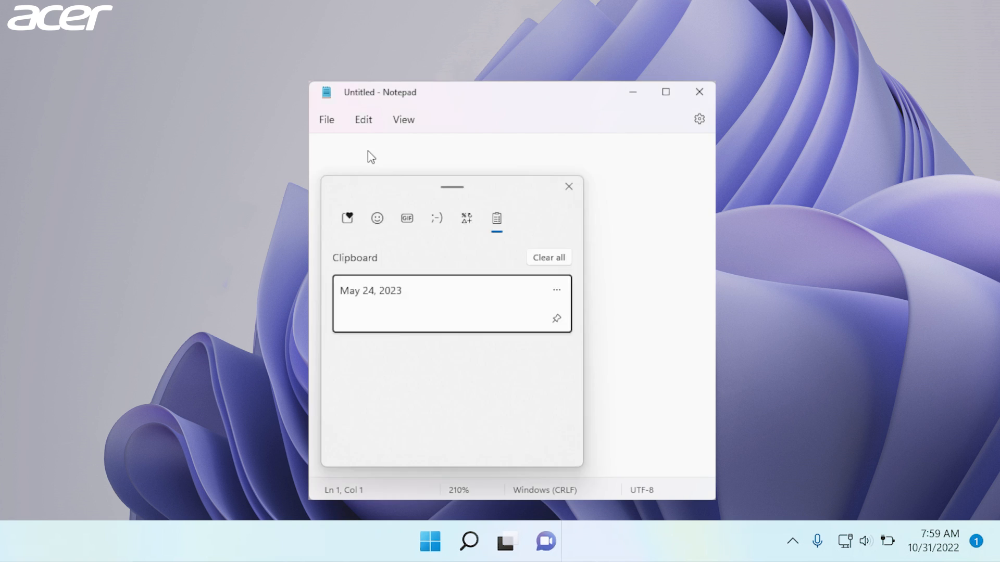